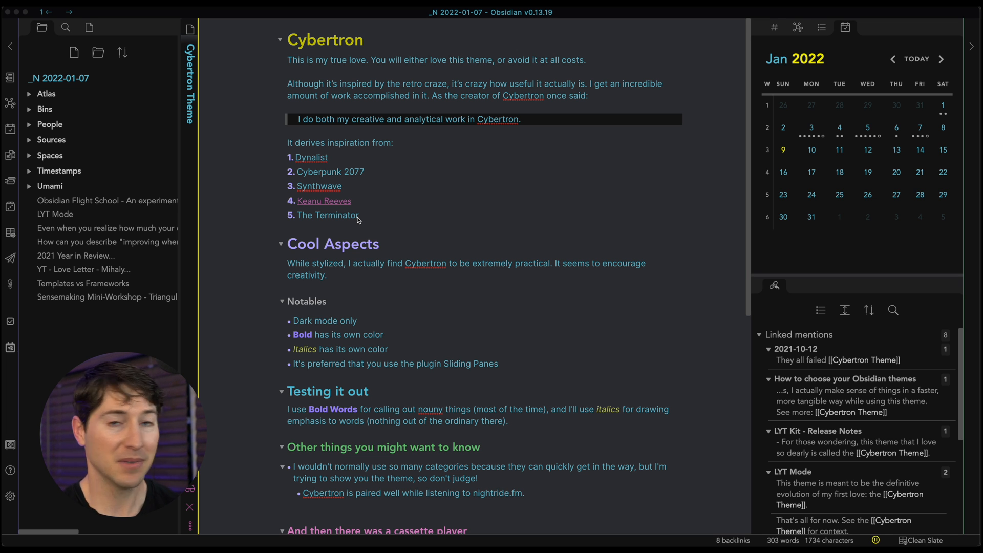
mouse_move(346, 203)
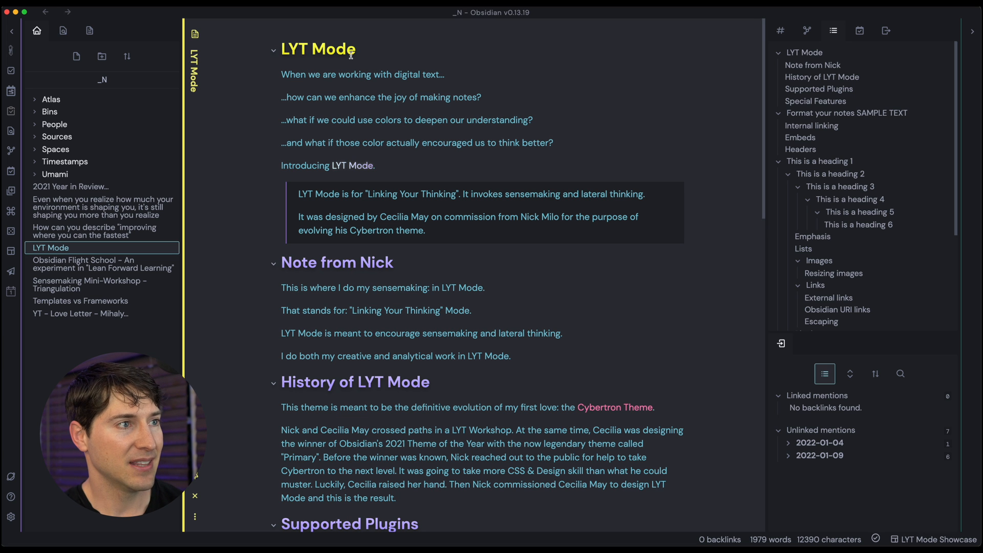
mouse_move(389, 262)
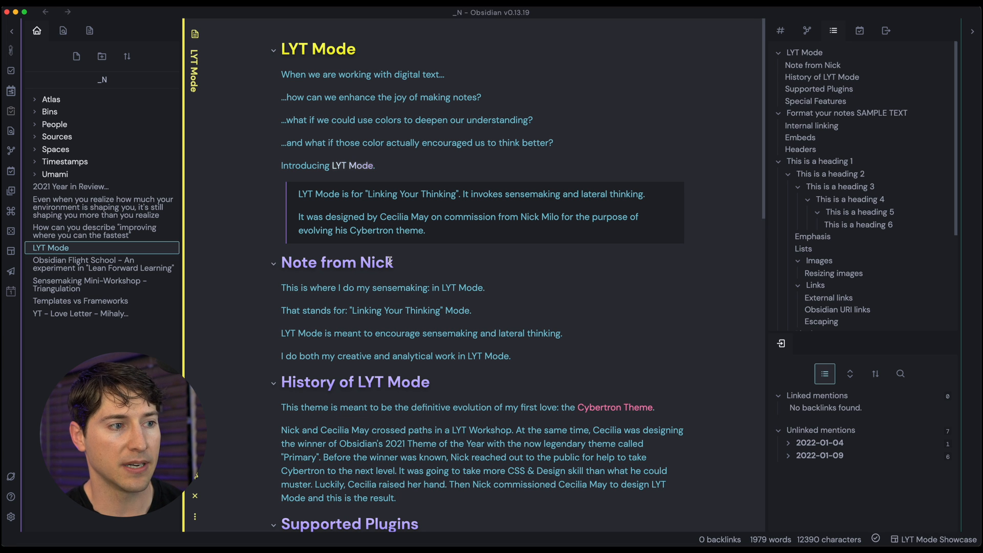
mouse_move(342, 113)
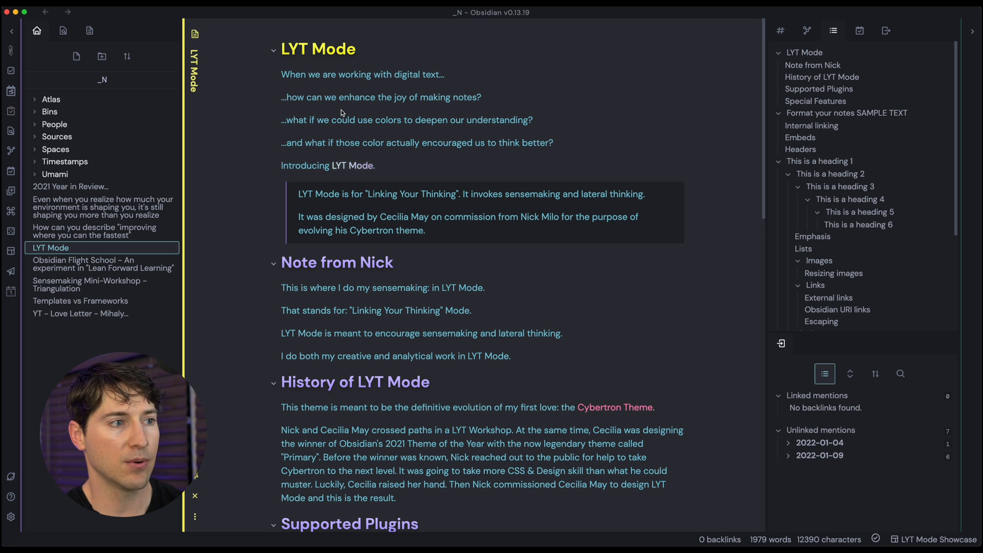
mouse_move(297, 78)
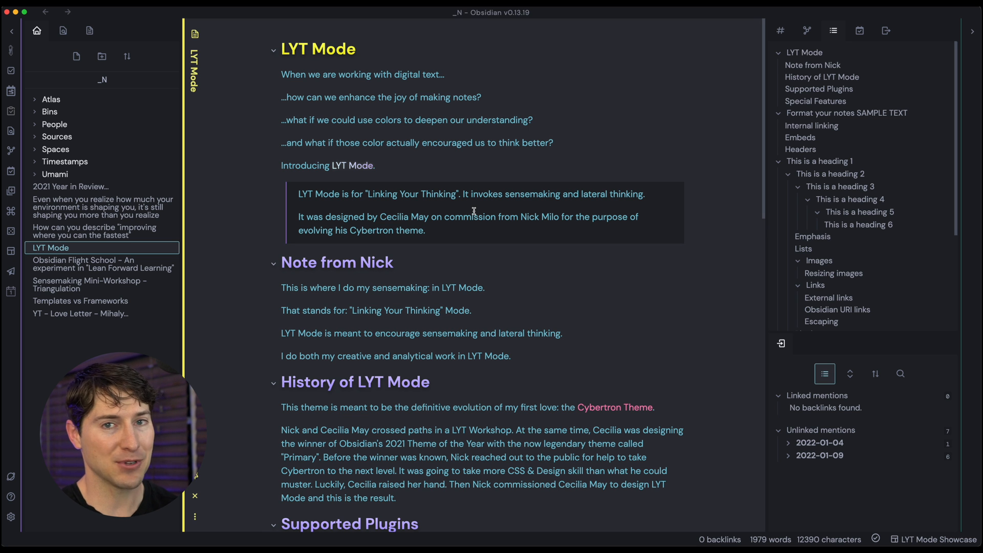
scroll(down, 3)
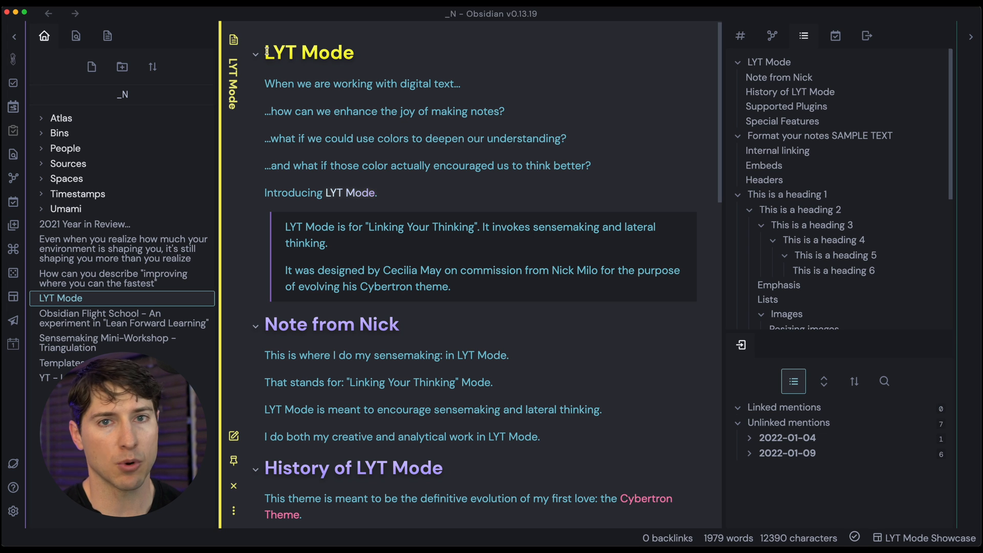
drag(264, 53, 387, 165)
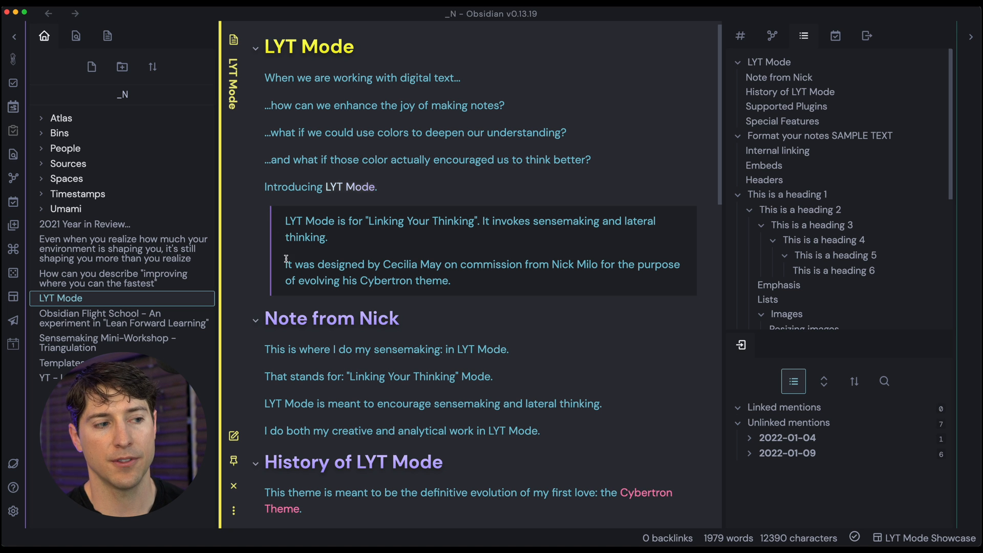
scroll(down, 3)
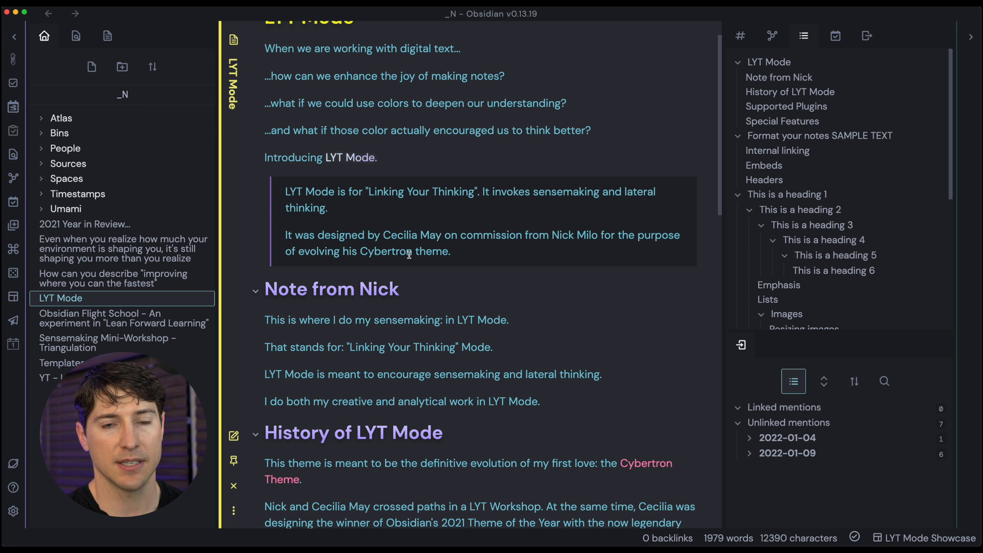
scroll(down, 3)
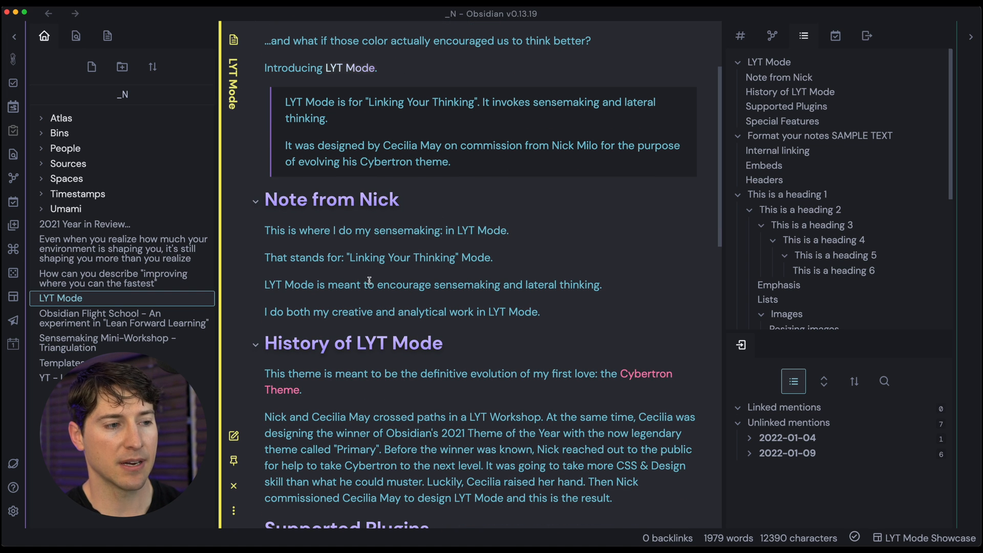
click(256, 225)
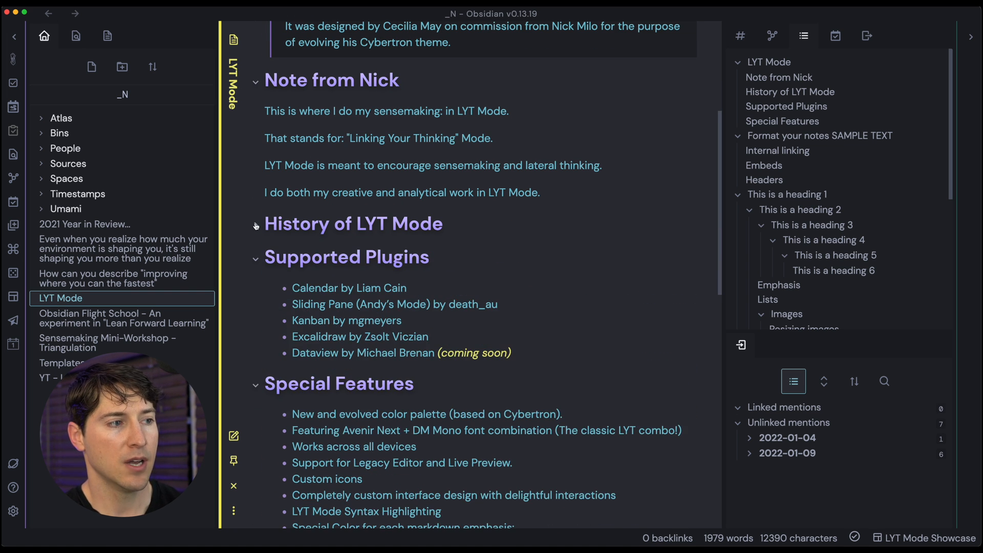
click(256, 225)
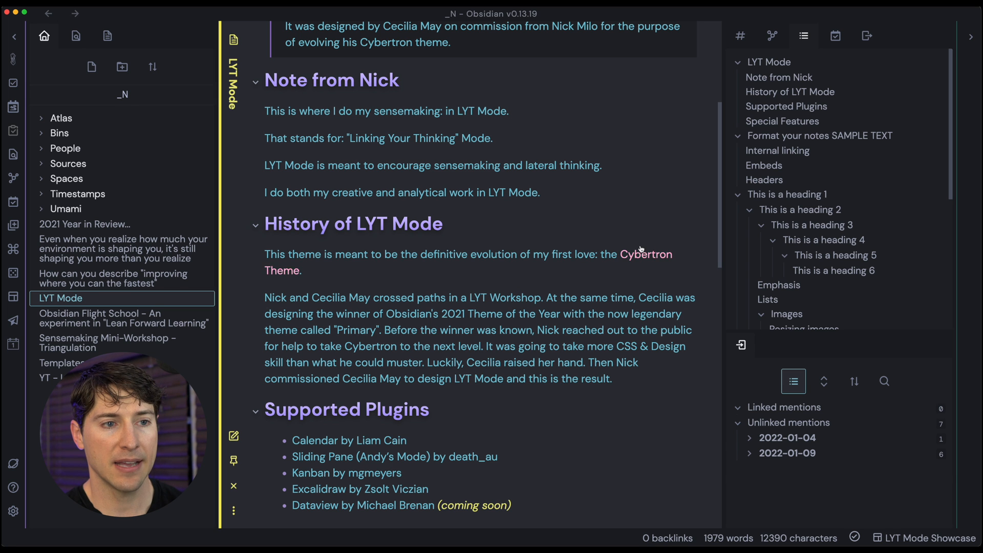
mouse_move(568, 269)
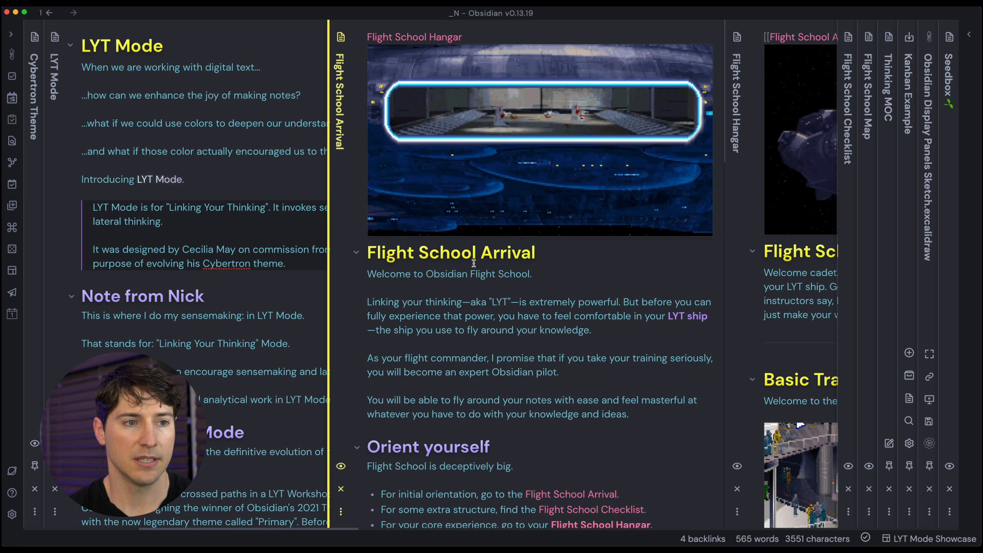
Scroll down the Flight School Arrival pane, then bring the Flight School Hangar pane into focus.
scroll(down, 3)
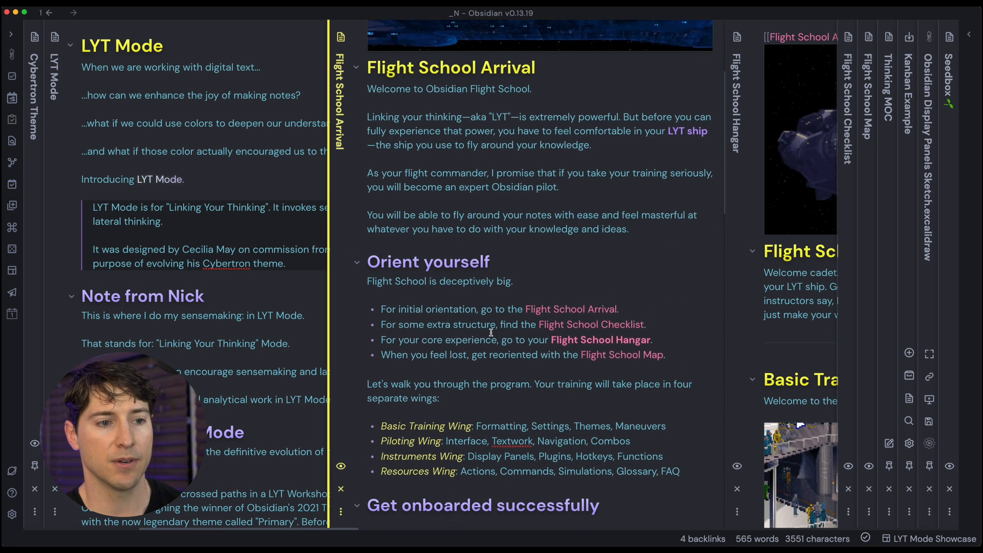
scroll(down, 3)
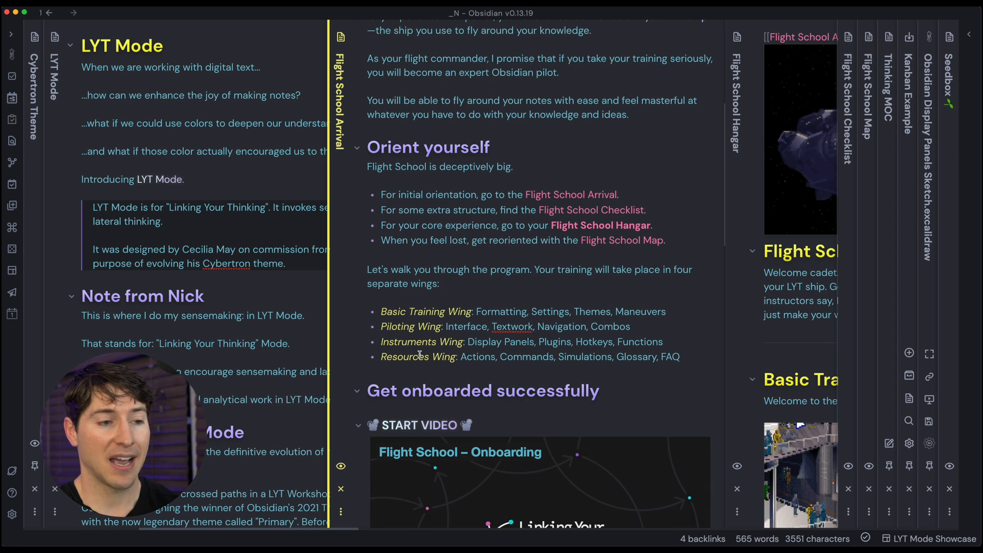
scroll(down, 3)
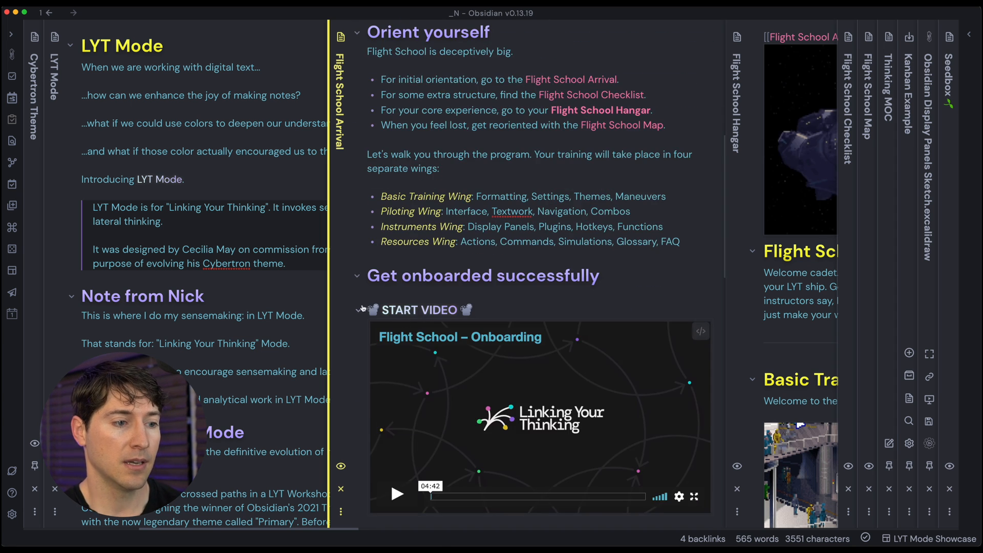
click(358, 310)
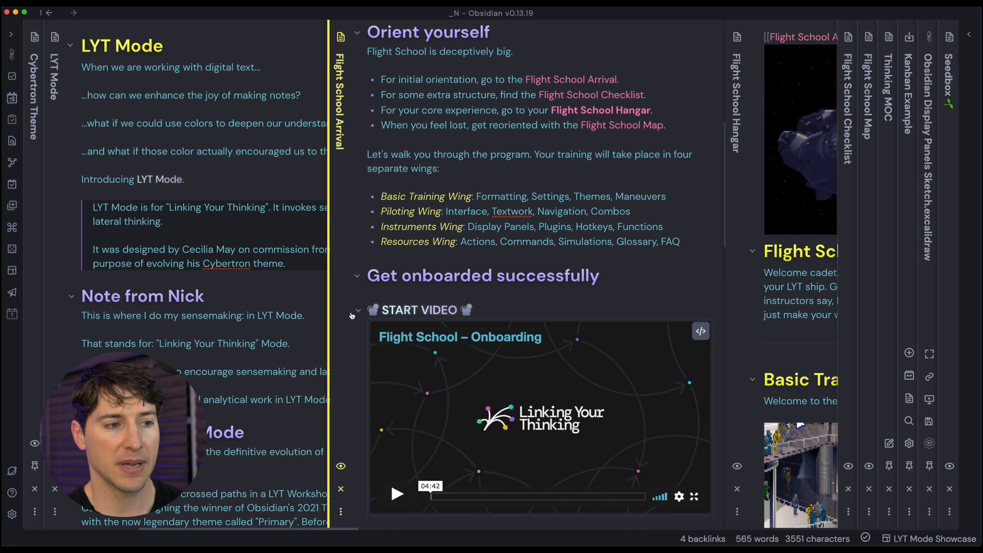
click(358, 310)
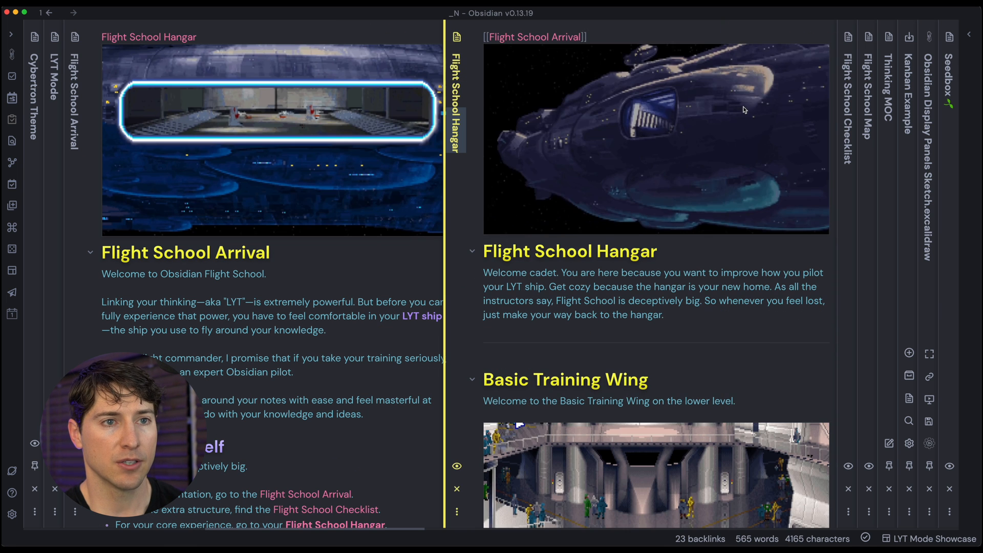
Show the Calendar panel for January 2022 with its daily-note dots.
scroll(down, 3)
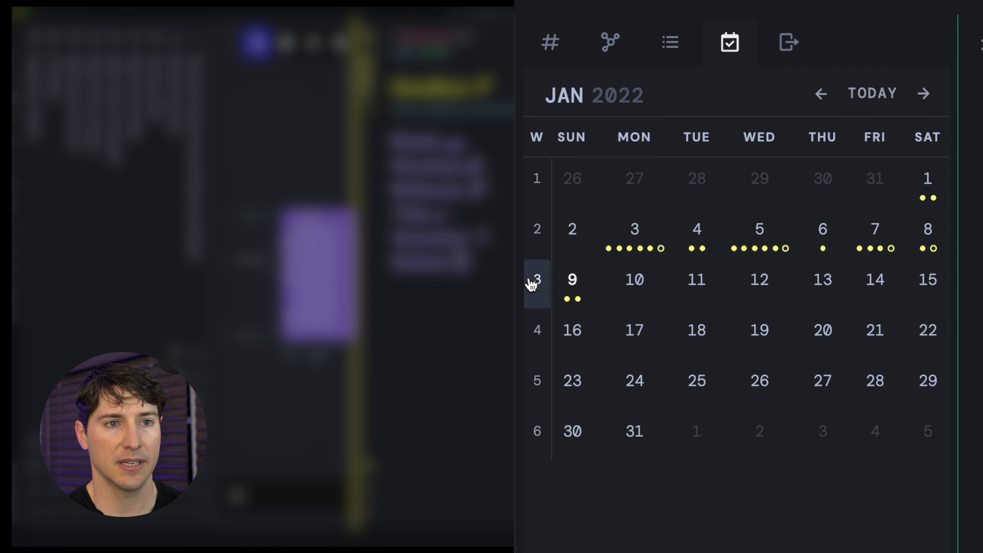
Open the 2022-01-02 daily note from the calendar beside the LYT Mode note.
click(759, 230)
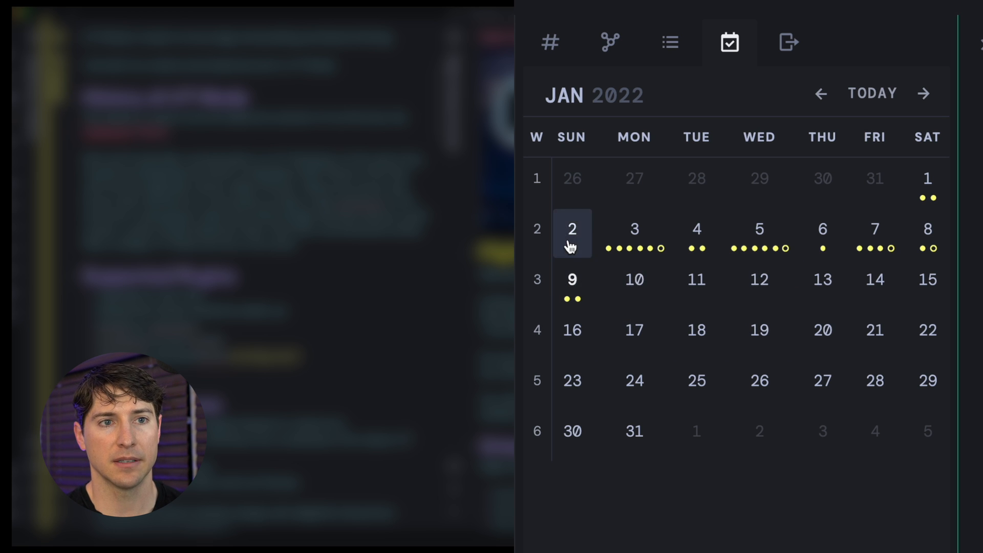
click(571, 232)
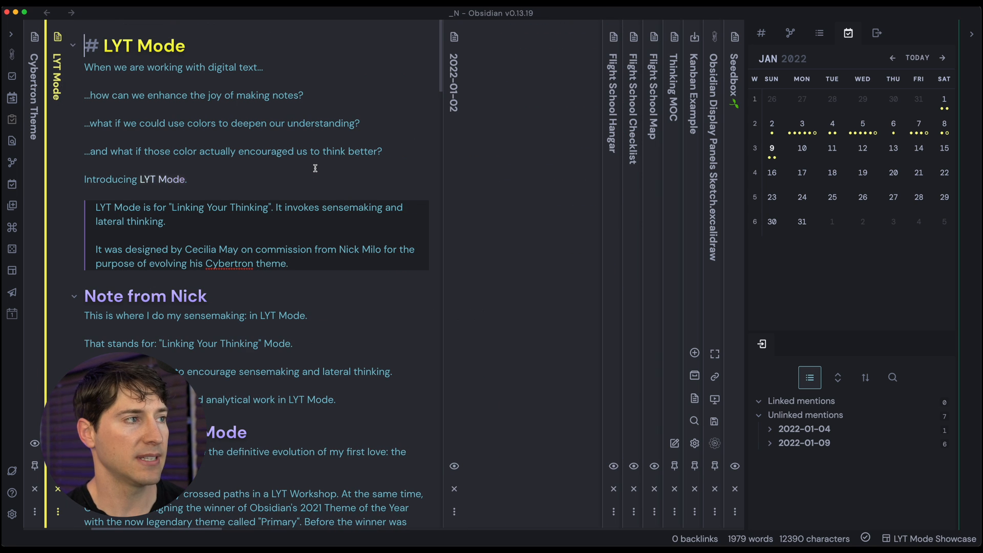
scroll(down, 3)
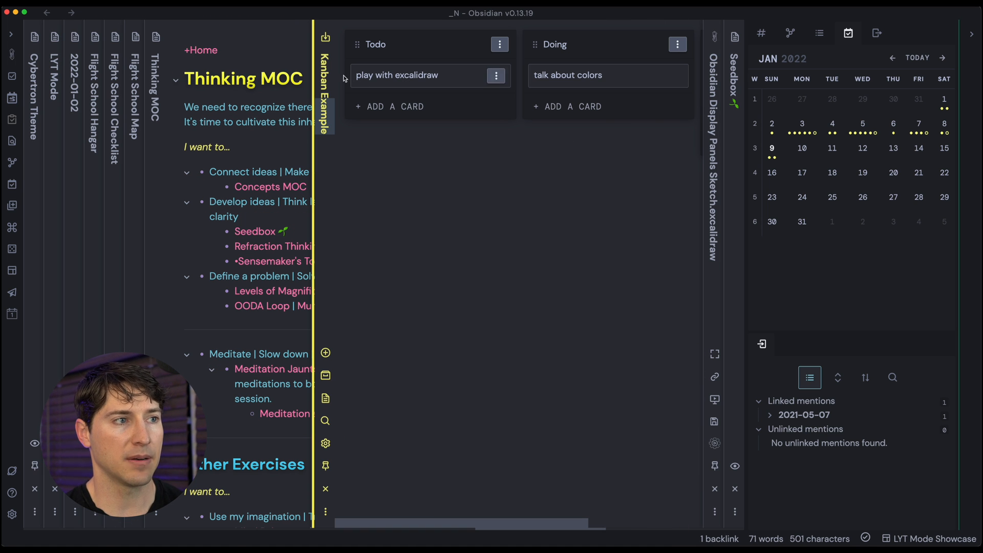
mouse_move(569, 64)
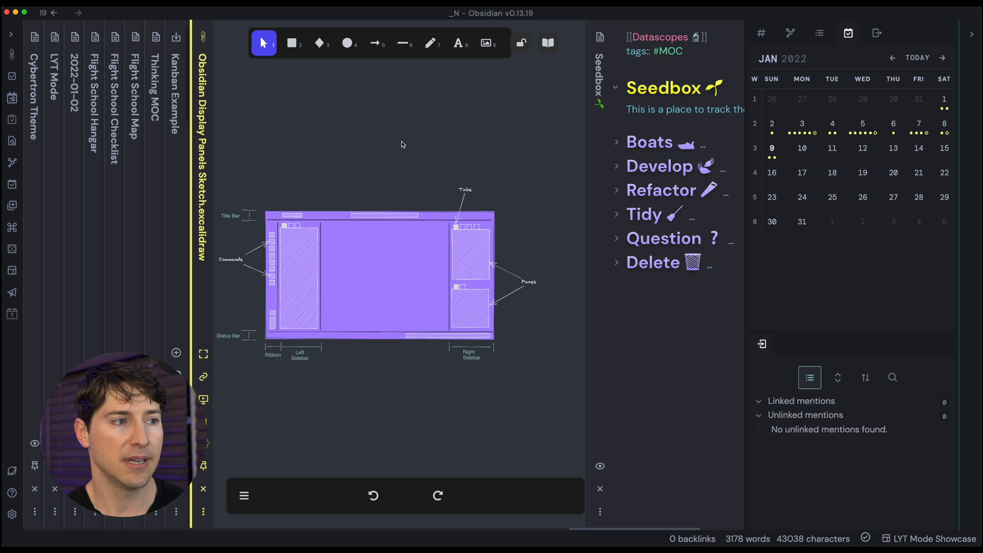
mouse_move(339, 204)
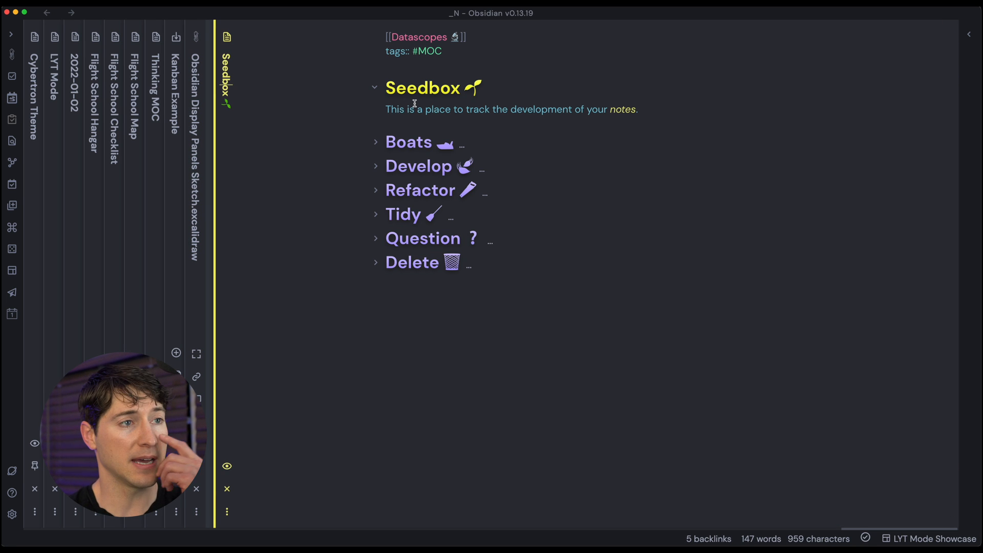
Unfold the Boats heading in the Seedbox note to reveal its boat notes to tether.
click(374, 142)
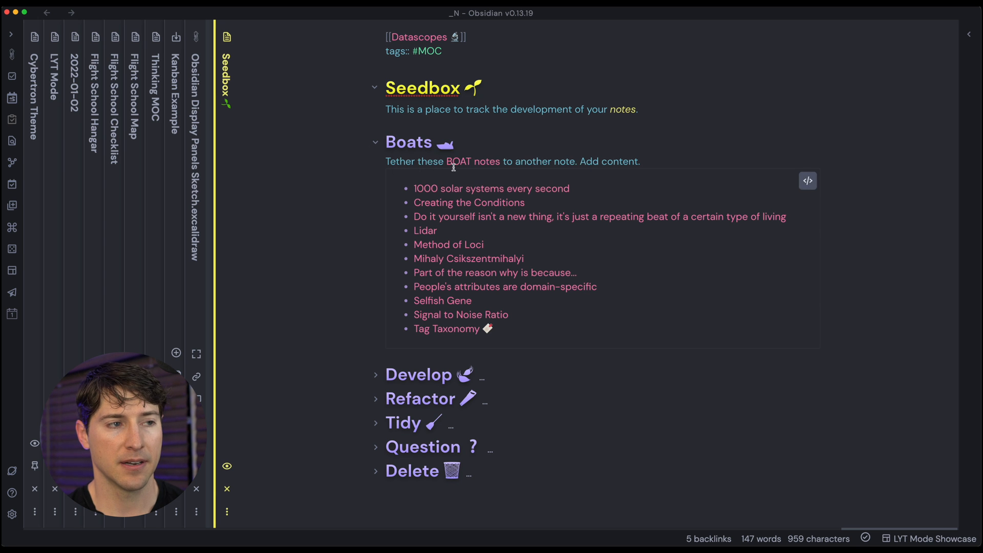
mouse_move(763, 178)
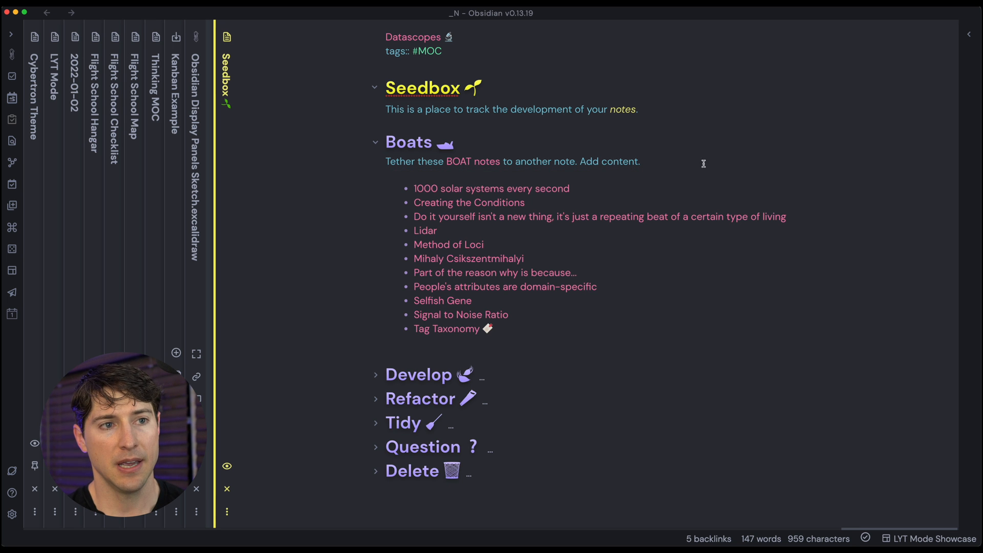
mouse_move(491, 188)
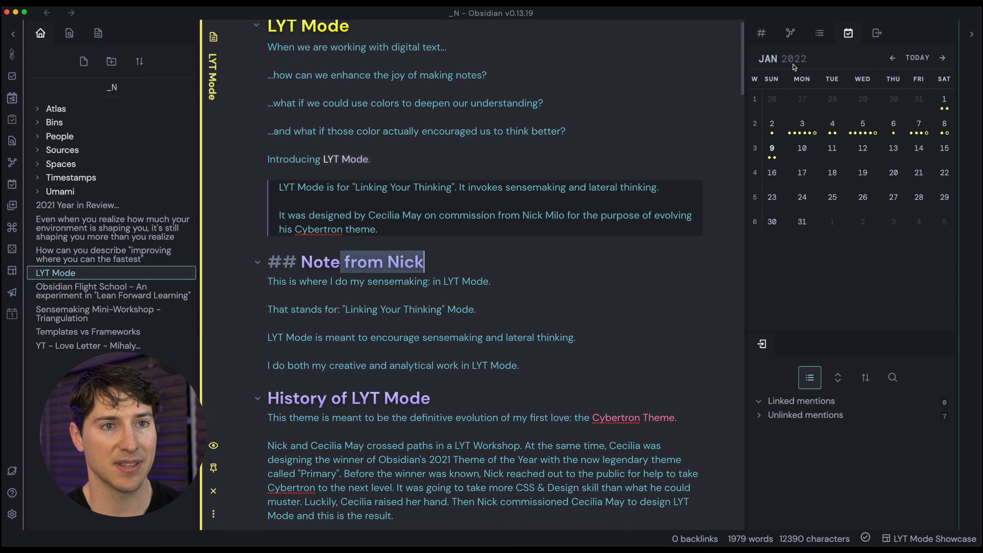
Return to the LYT Mode note with the file list and heading outline alongside.
click(818, 33)
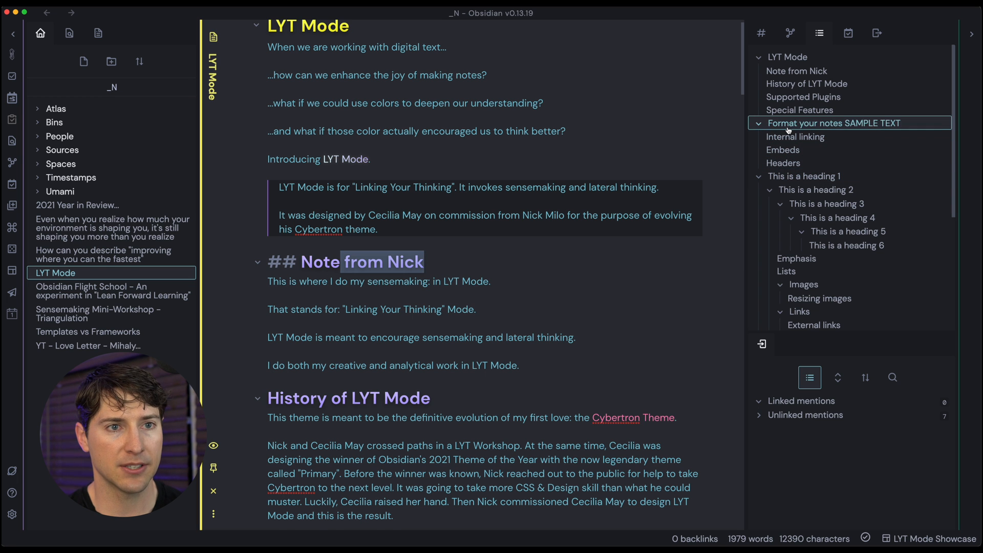
Jump via the Outline to 'Format your notes SAMPLE TEXT' and scroll to the heading and Emphasis samples.
click(834, 123)
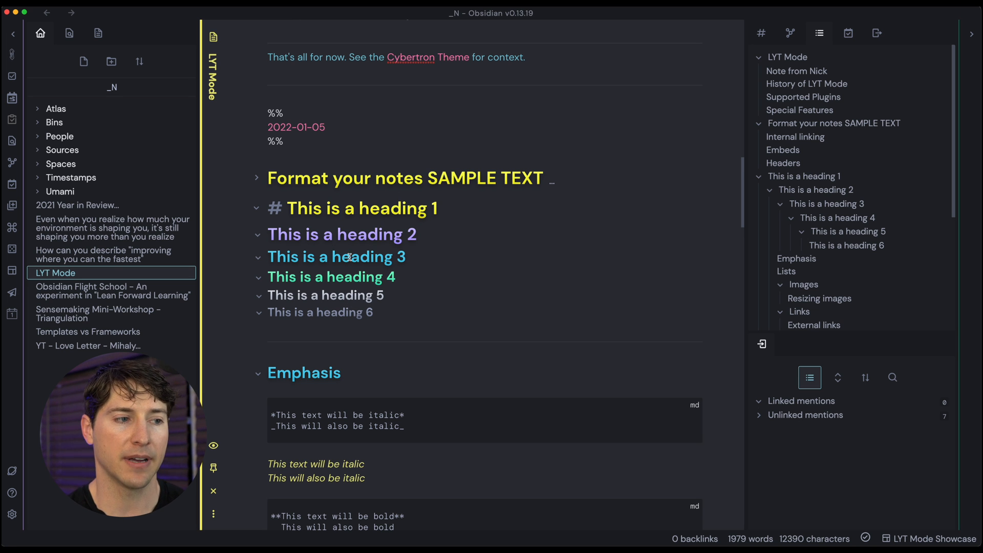
scroll(down, 3)
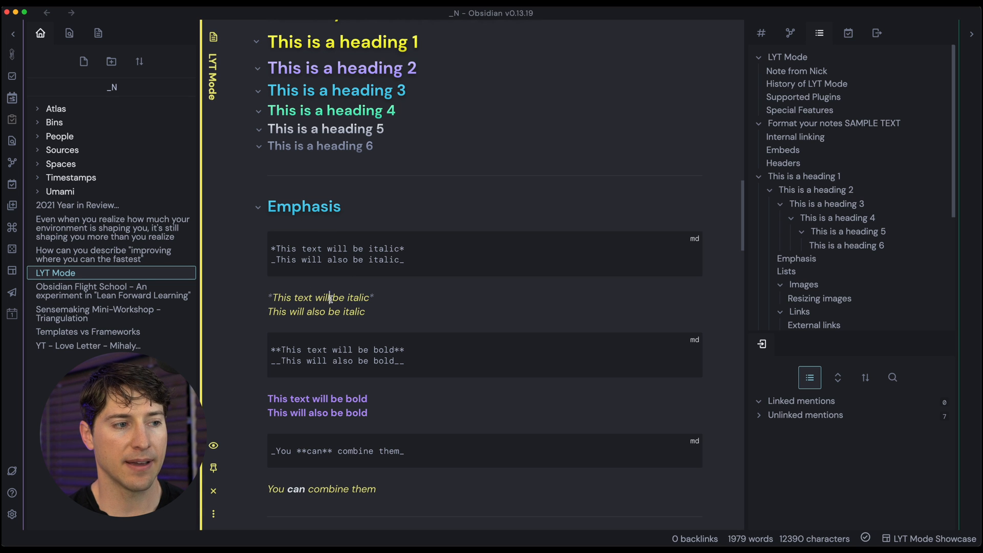
scroll(down, 3)
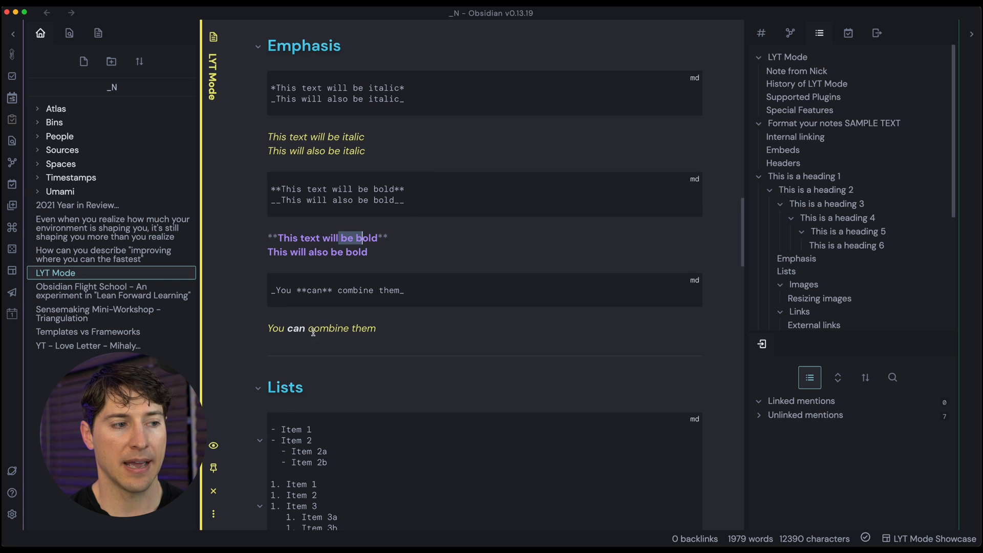
Make a test edit in list Item 1 ('a') and immediately remove it, leaving the list unchanged.
scroll(down, 3)
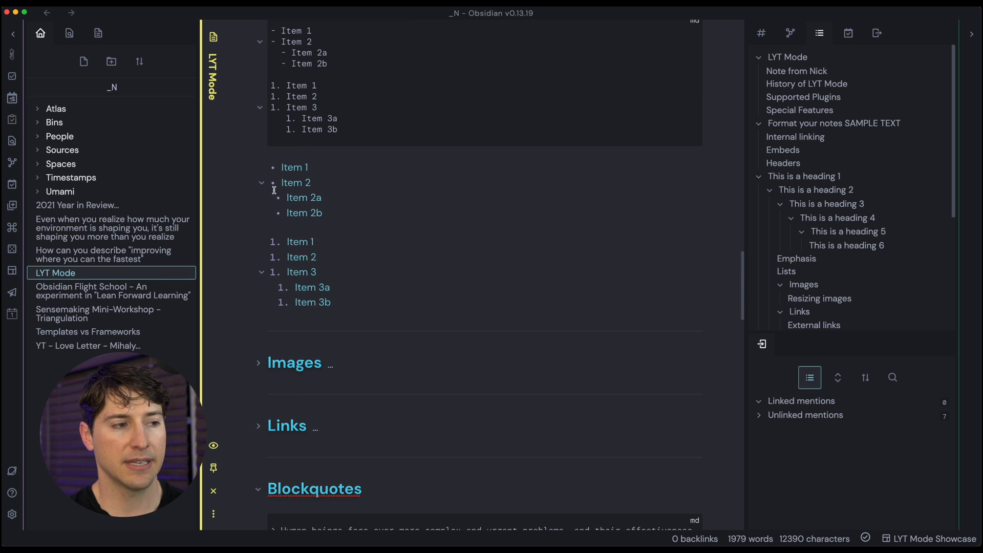
click(305, 168)
text( -)
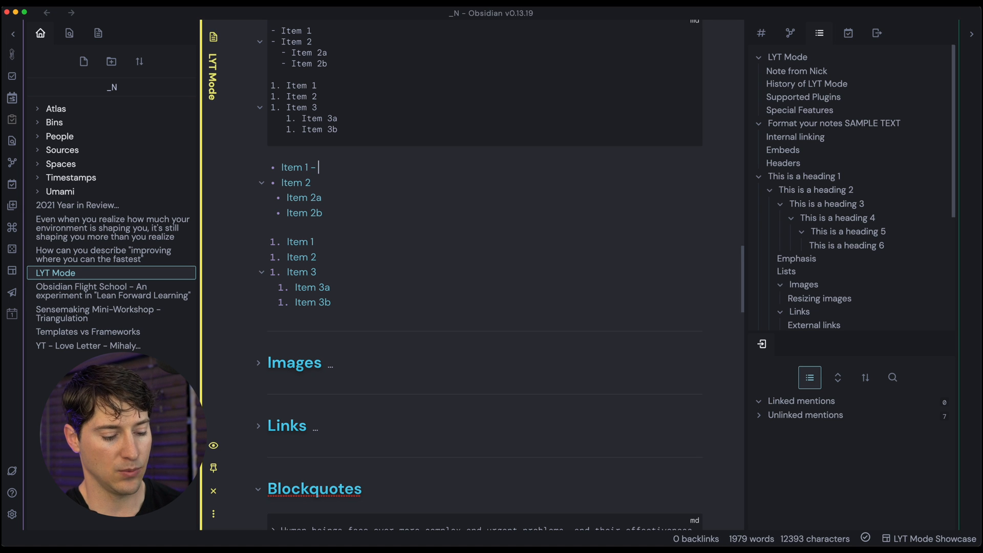
text(a)
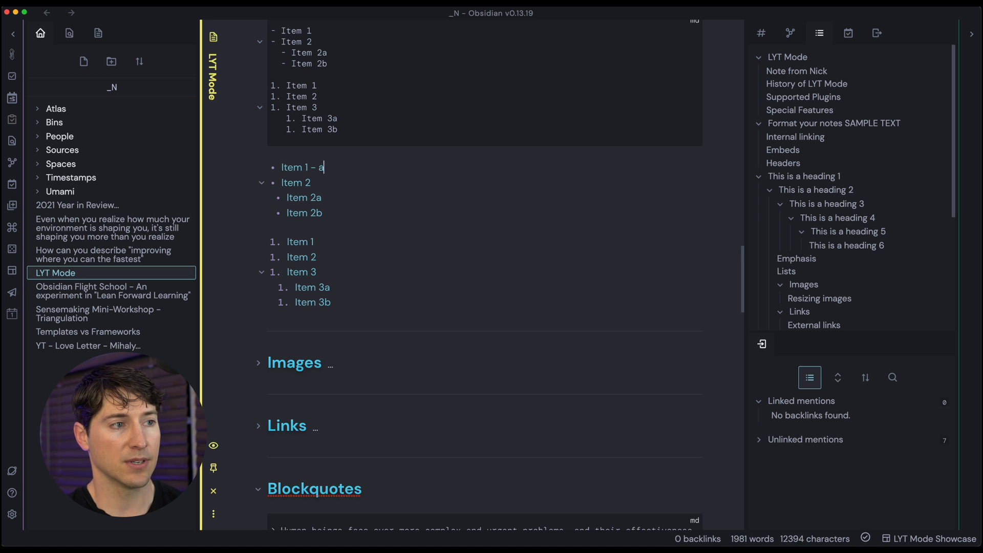
key(Backspace)
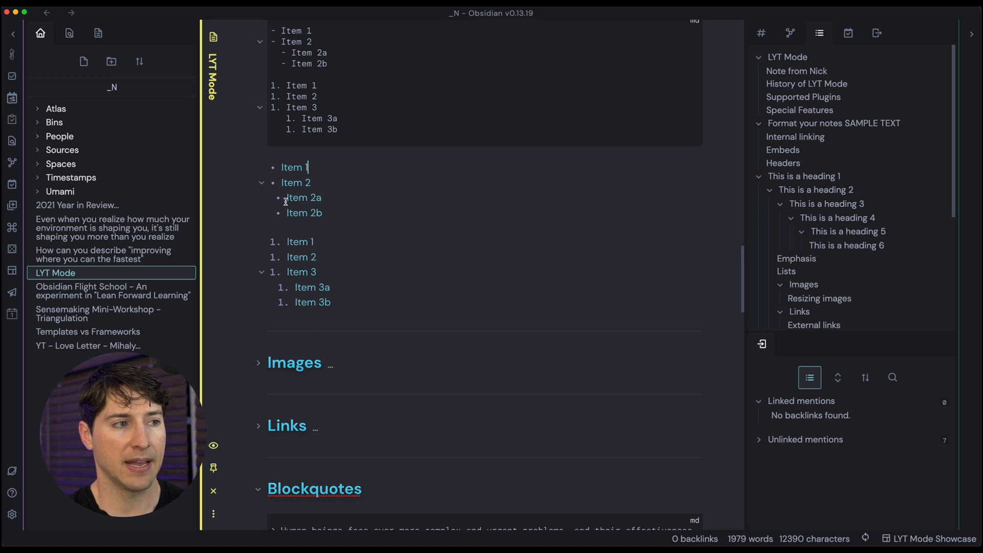
Scroll on to the Blockquotes, Inline code and Task list samples.
scroll(down, 3)
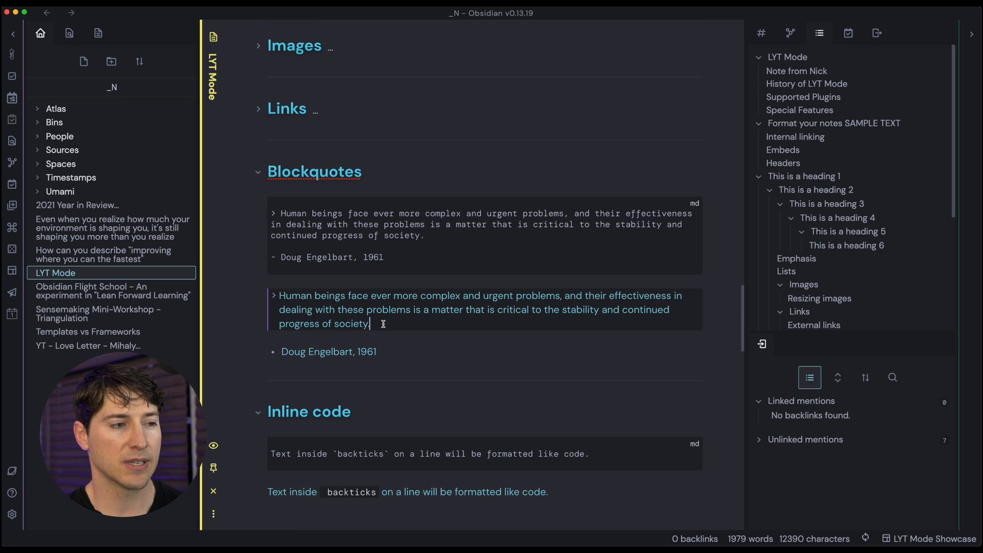
scroll(down, 3)
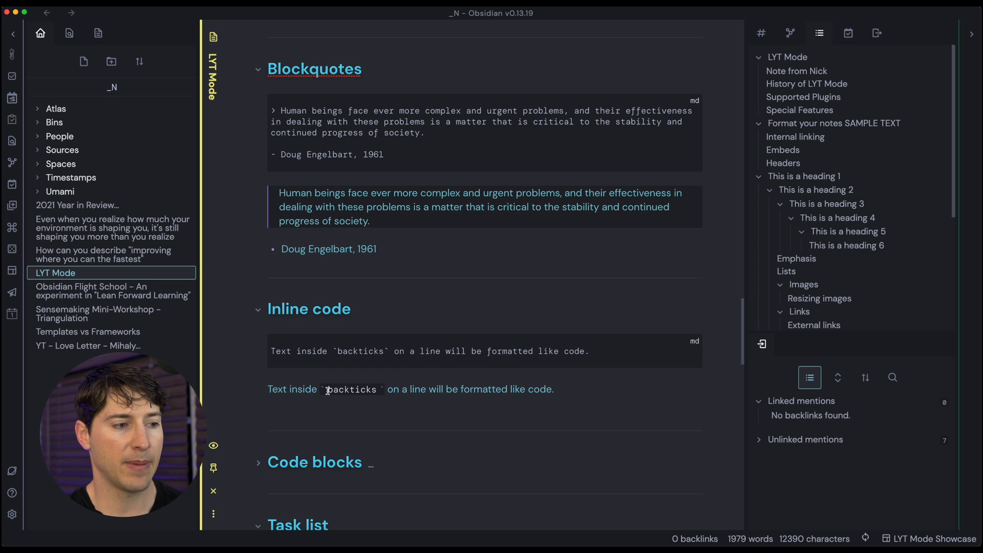
scroll(down, 3)
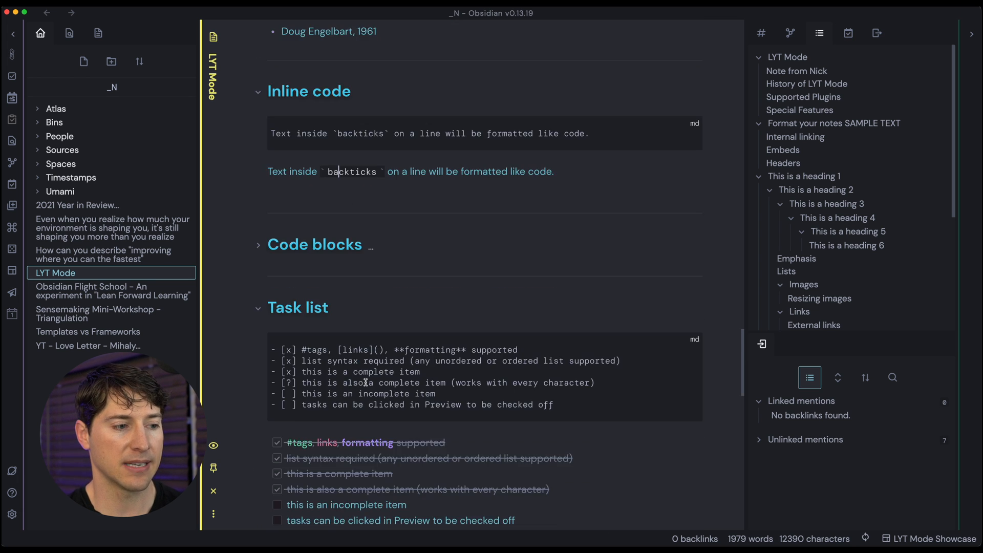
Add a test task 'lasdflkasjflkj' to the Task list sample and check it off.
scroll(down, 3)
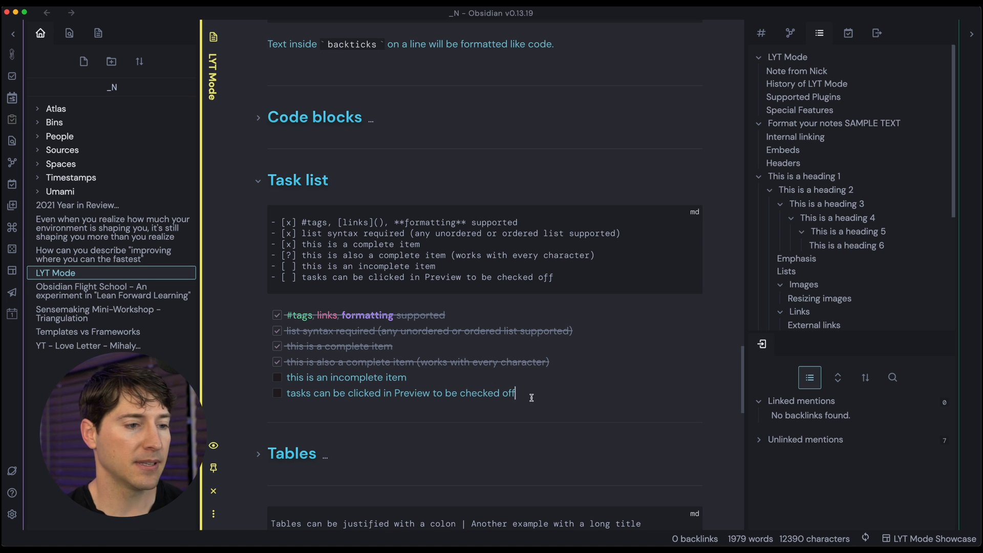
text(lasdflkasjflkj)
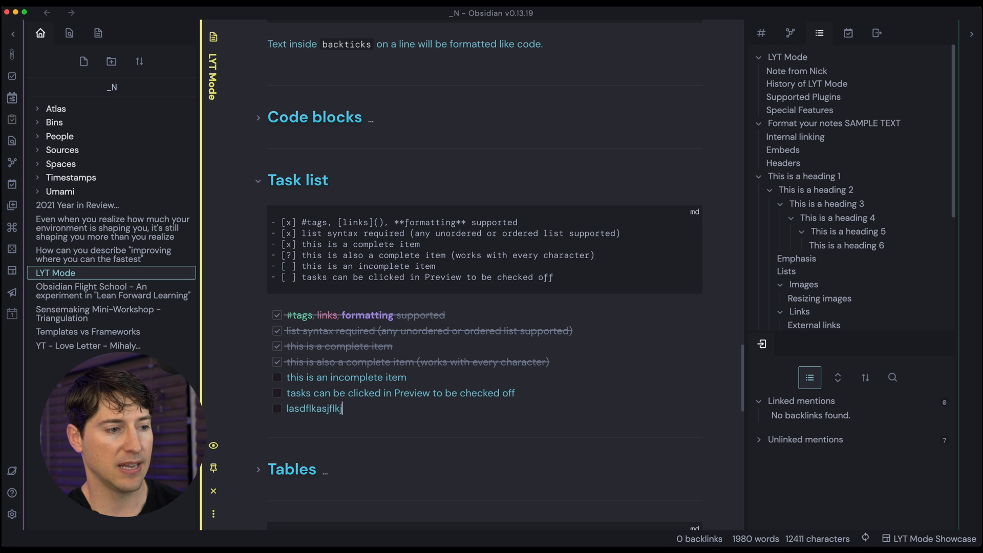
click(277, 408)
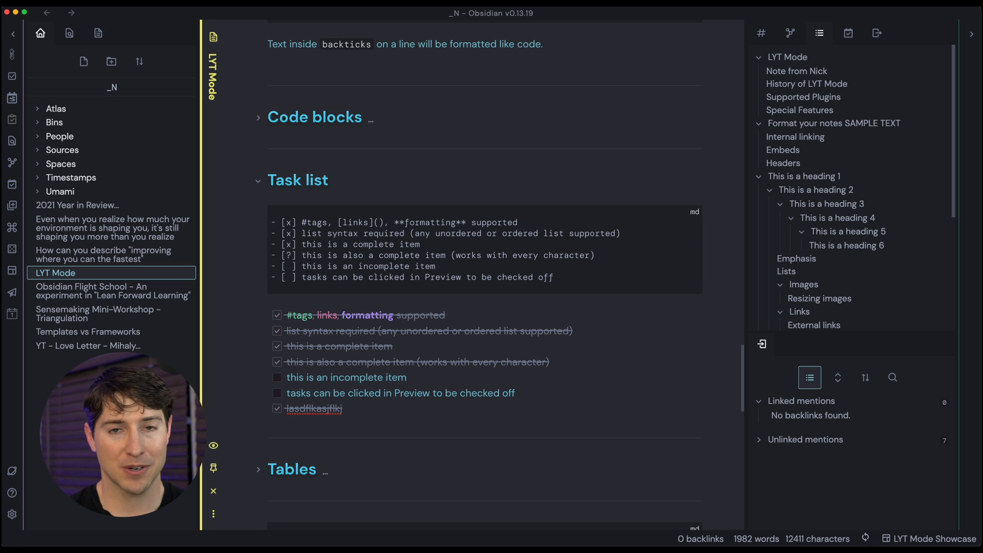
click(340, 407)
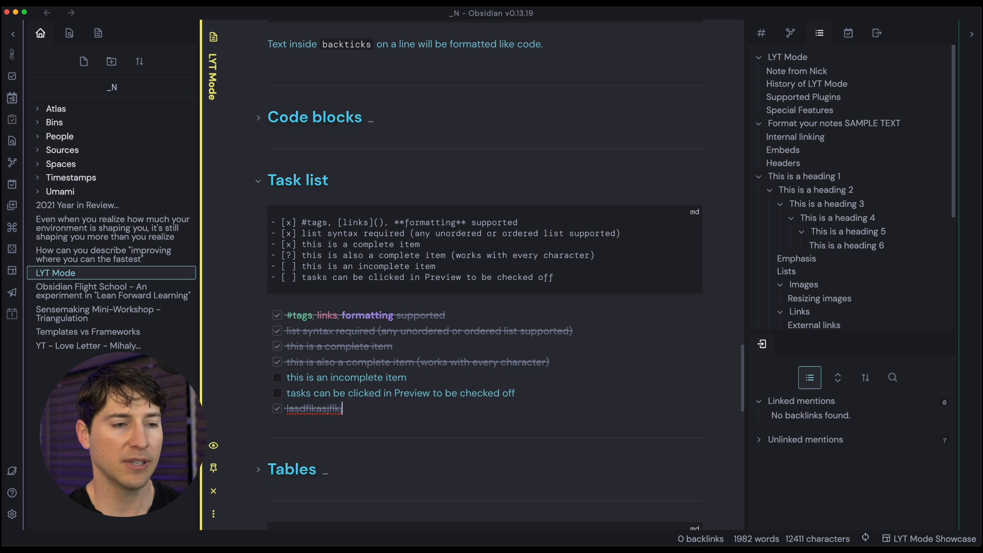
Scroll down to the rendered Tables, Strikethrough and Highlighting samples.
scroll(down, 3)
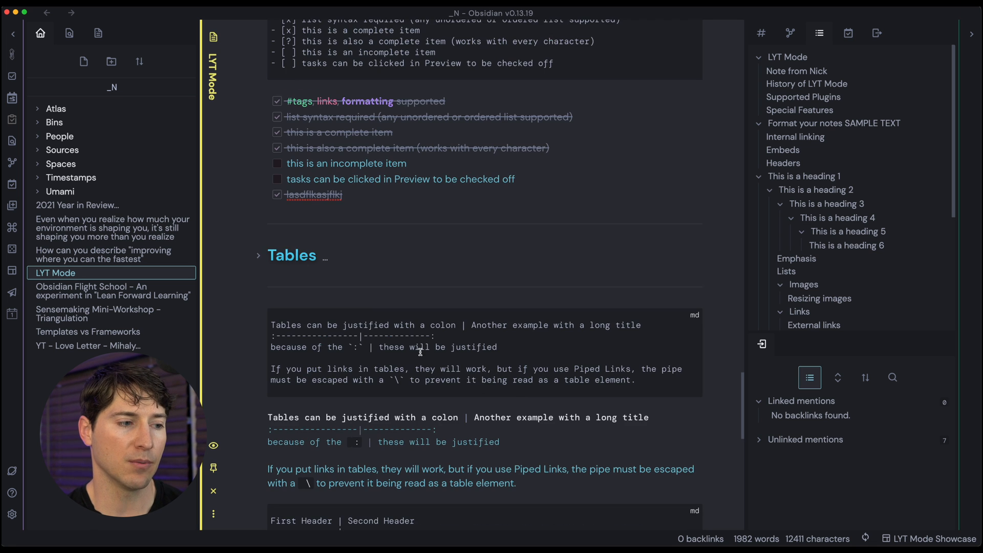
scroll(down, 3)
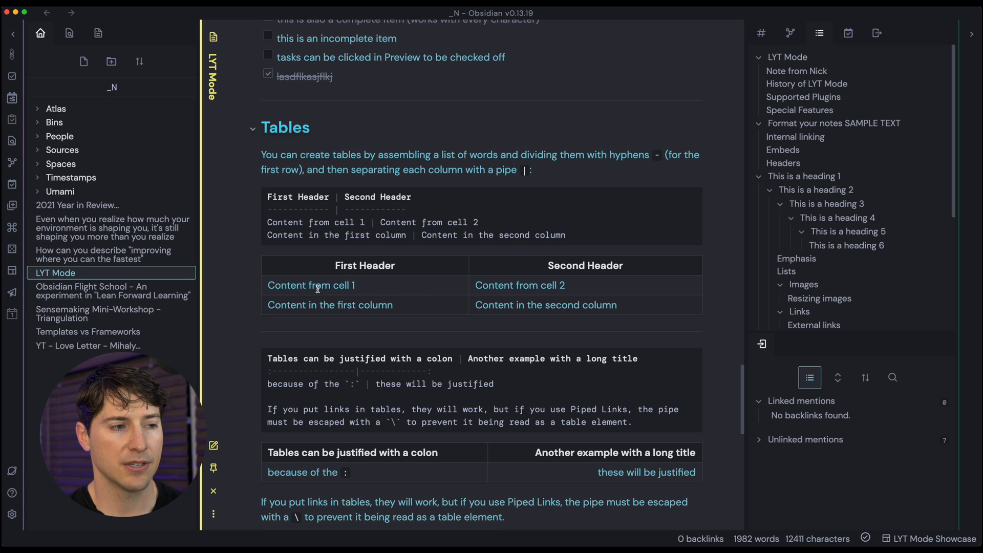
scroll(down, 3)
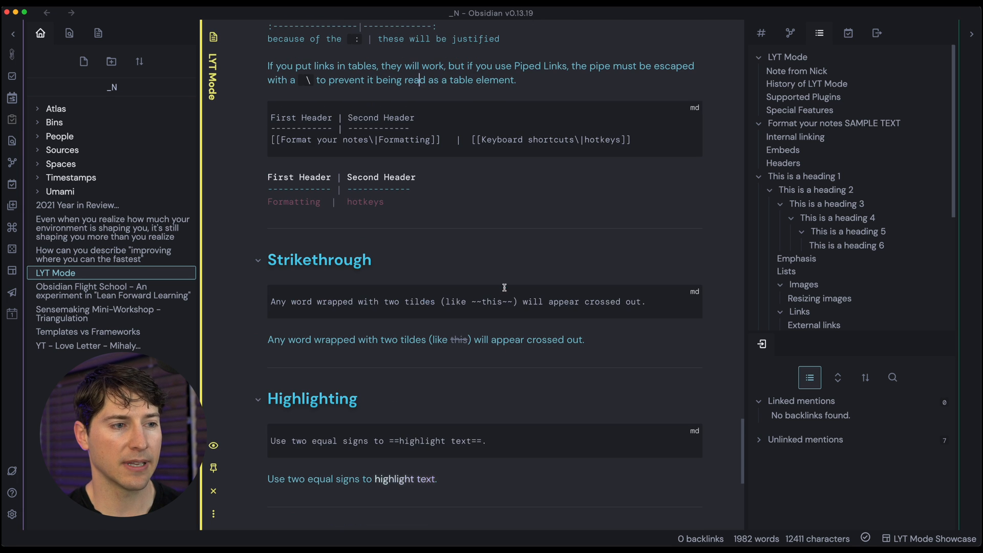
Select the word 'appear' in the Strikethrough sentence and cross it out with ~~.
double_click(506, 339)
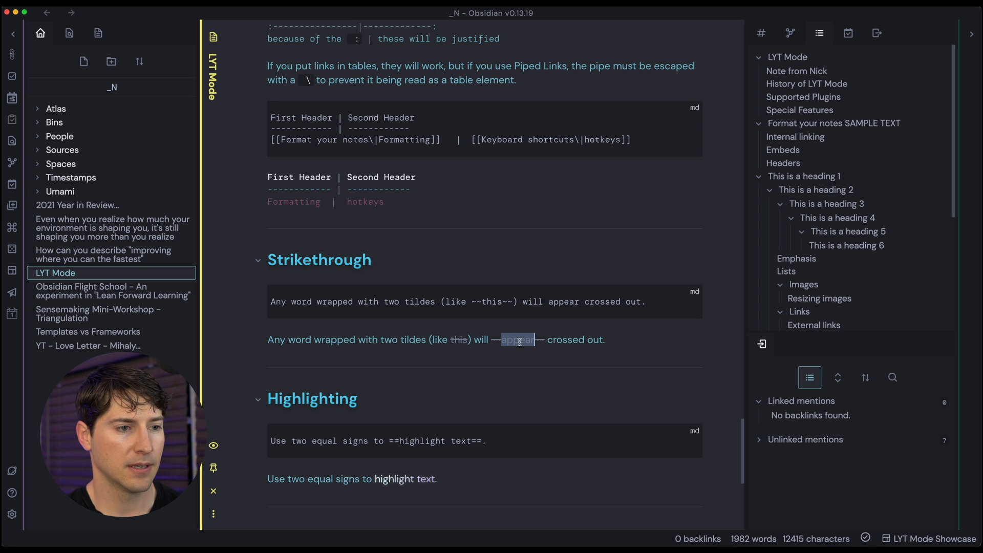
scroll(down, 3)
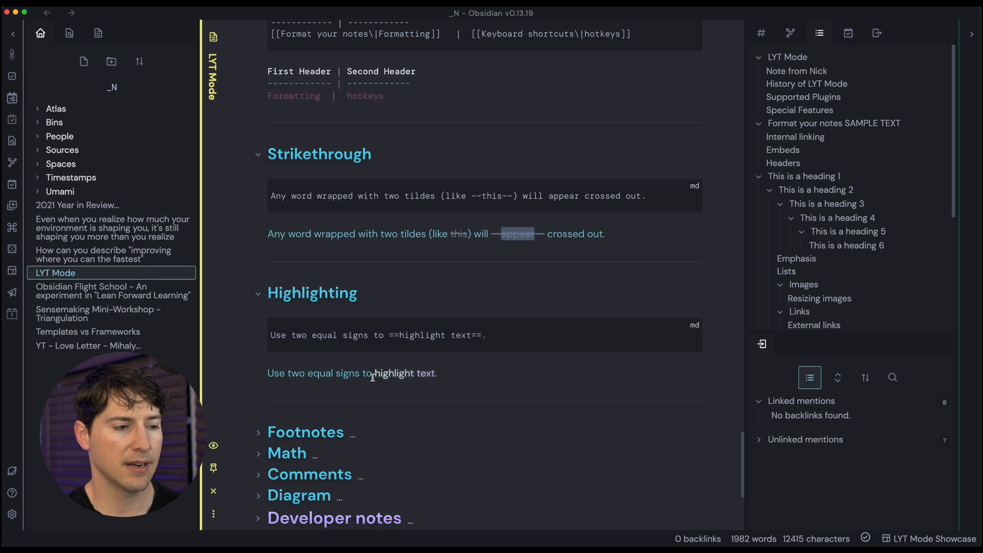
mouse_move(366, 376)
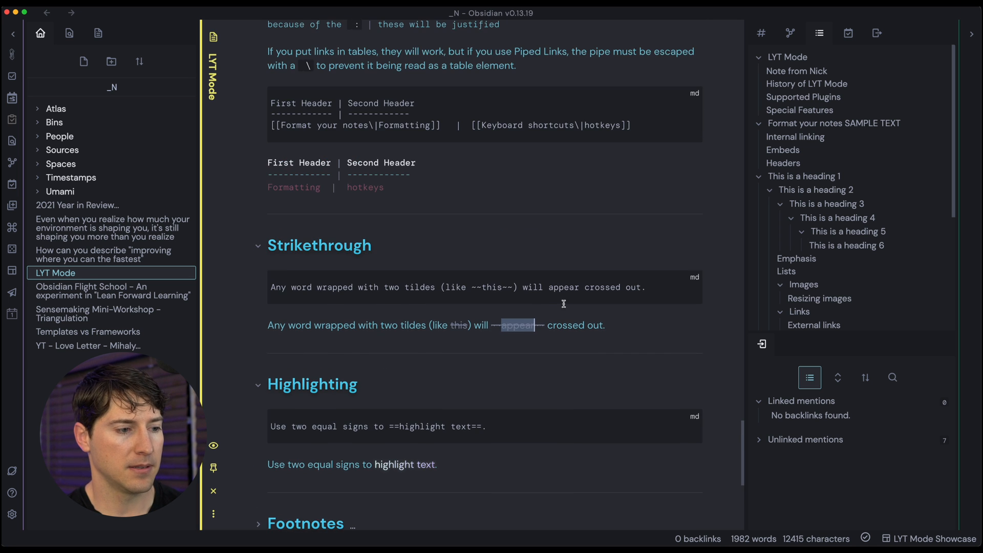
text(aksdjfklasjdf)
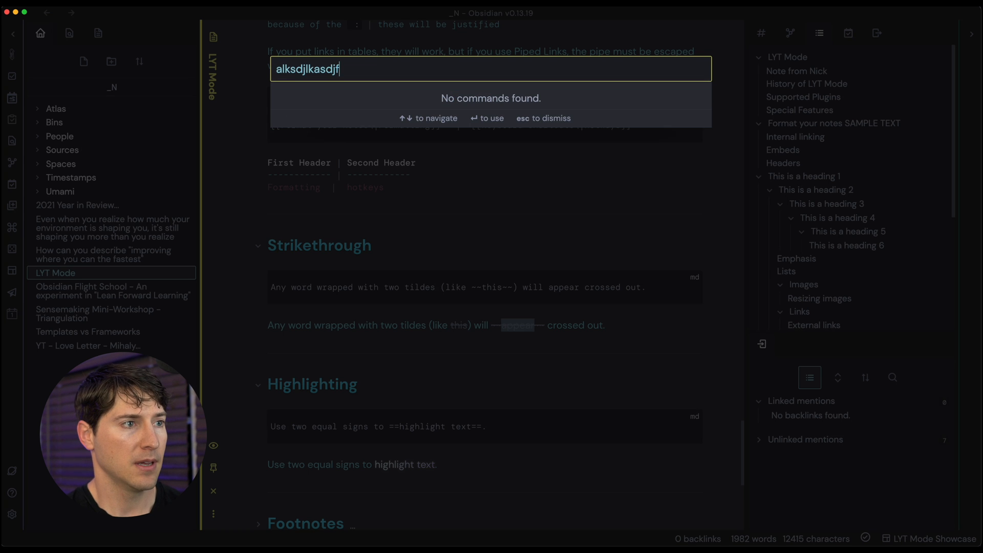
key(Escape)
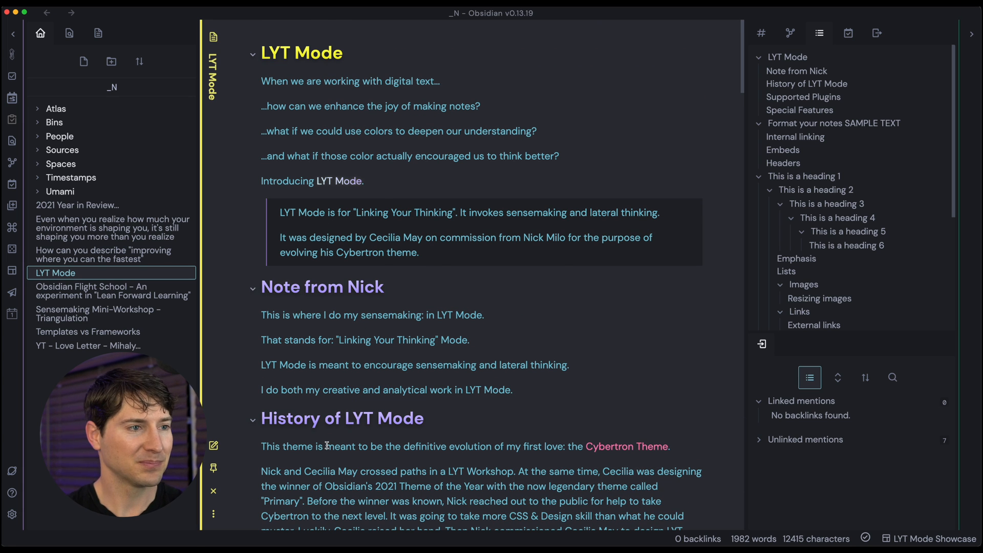
scroll(down, 3)
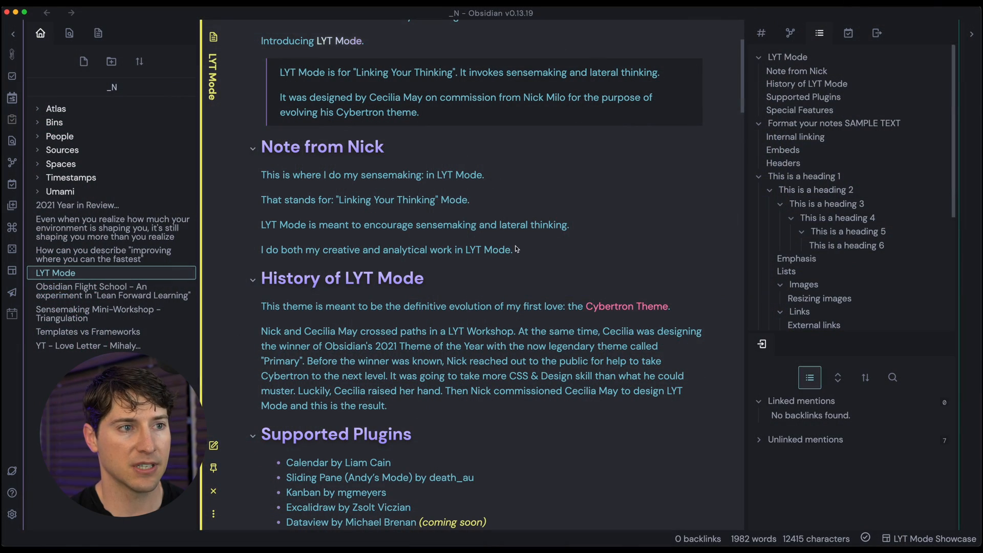
mouse_move(640, 313)
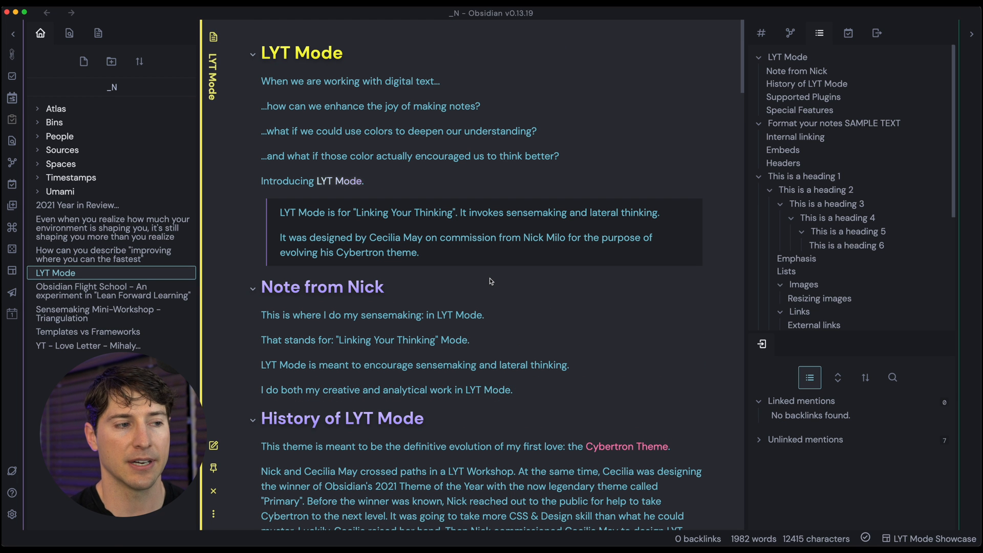
mouse_move(424, 190)
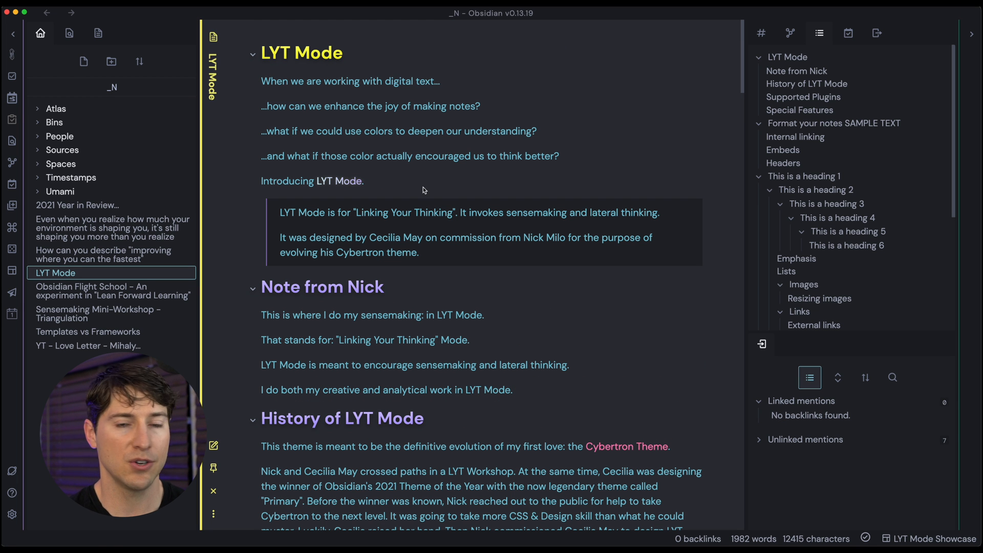